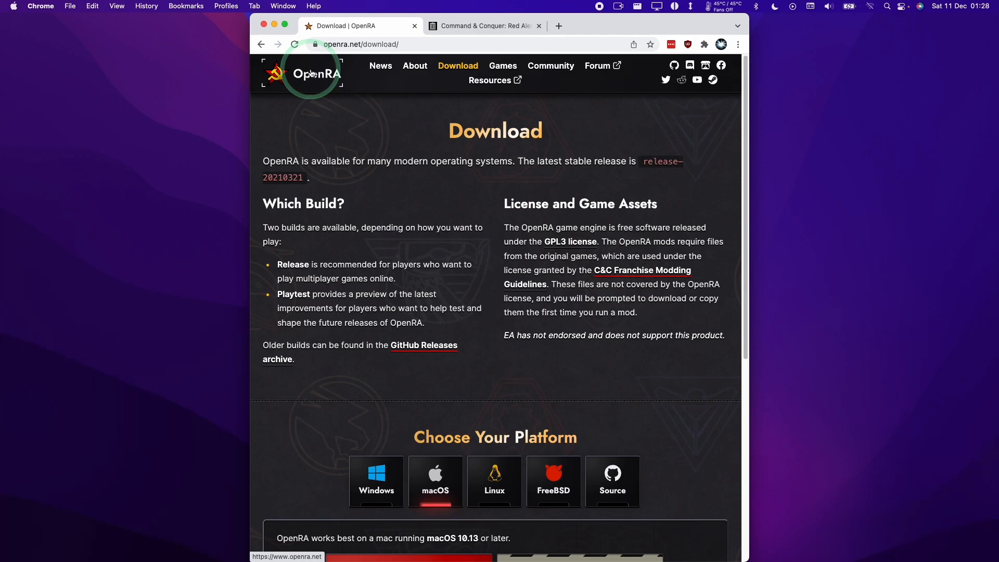
Download the macOS release disk image from the openra.net download page.
scroll("down", 3)
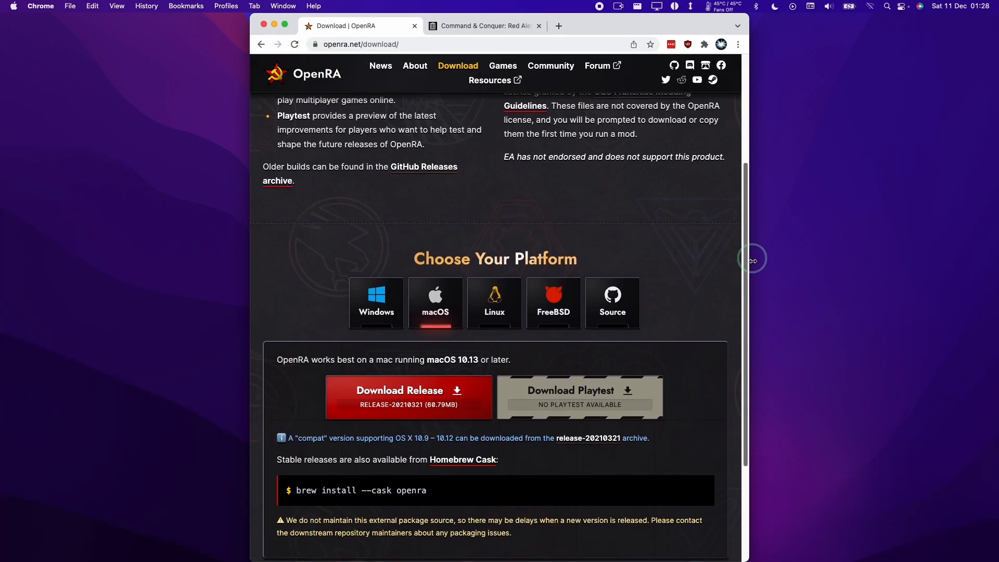
scroll("down", 3)
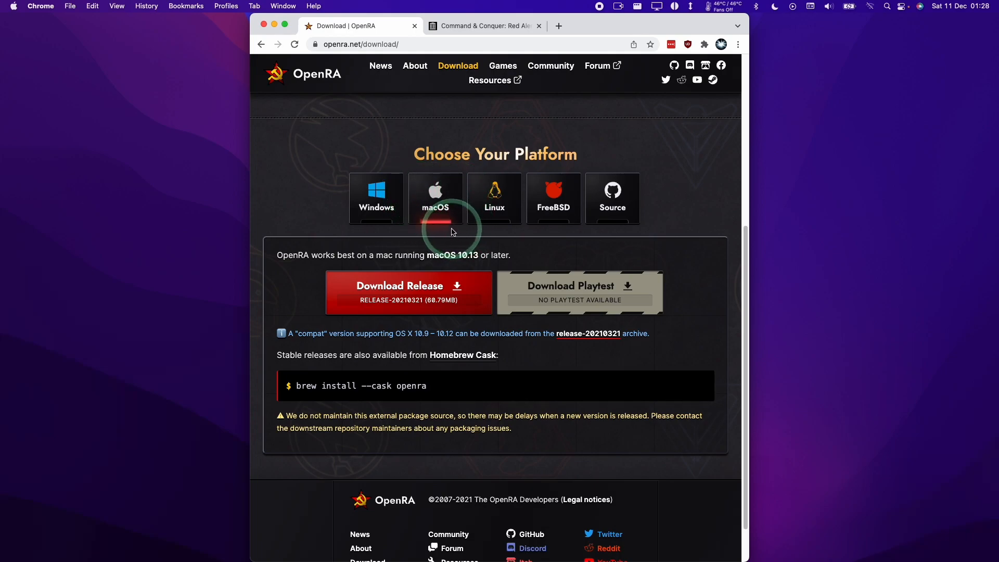
left_click(382, 44)
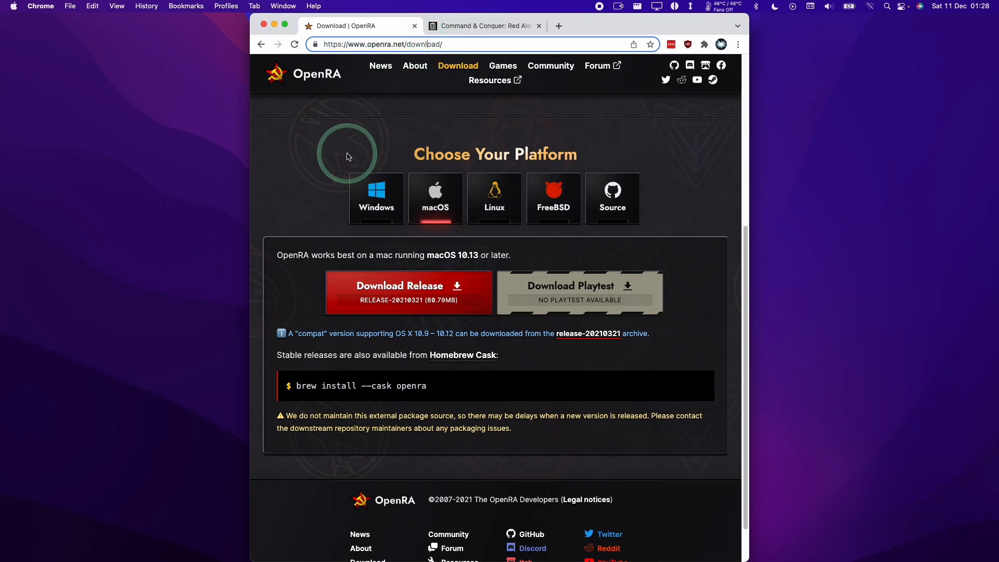
left_click(435, 198)
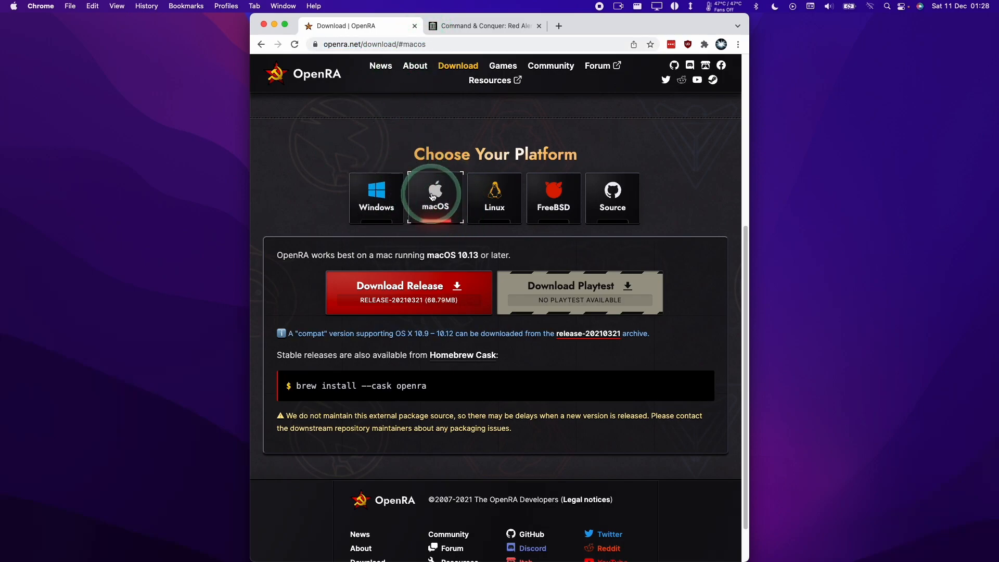
left_click(407, 292)
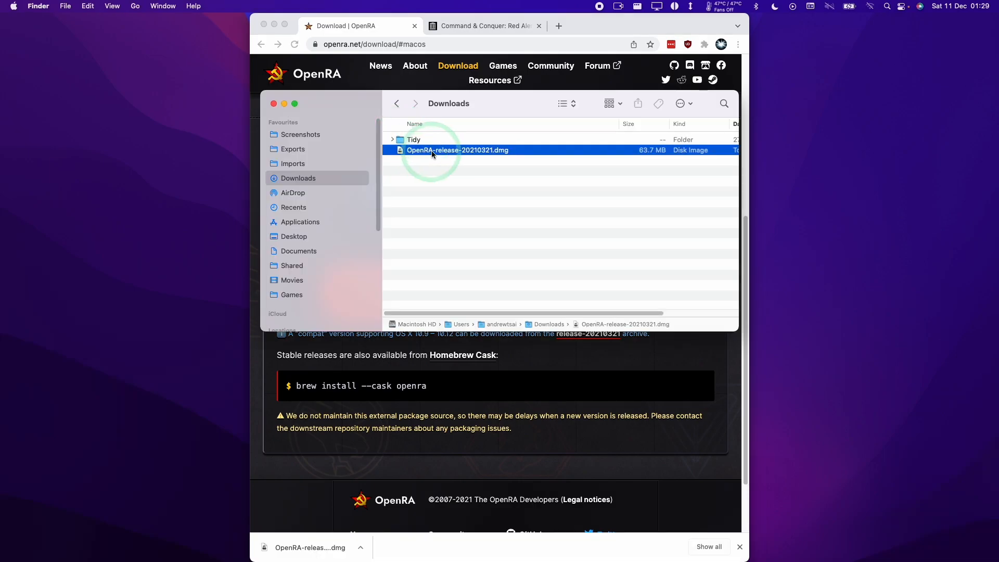
Mount the downloaded OpenRA disk image and browse to the Applications folder.
double_click(457, 150)
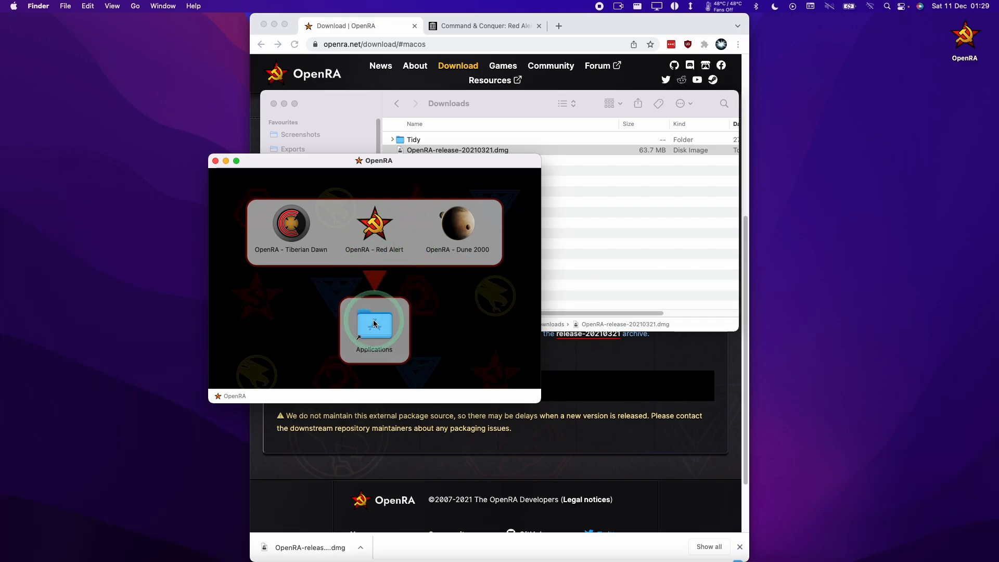
double_click(374, 325)
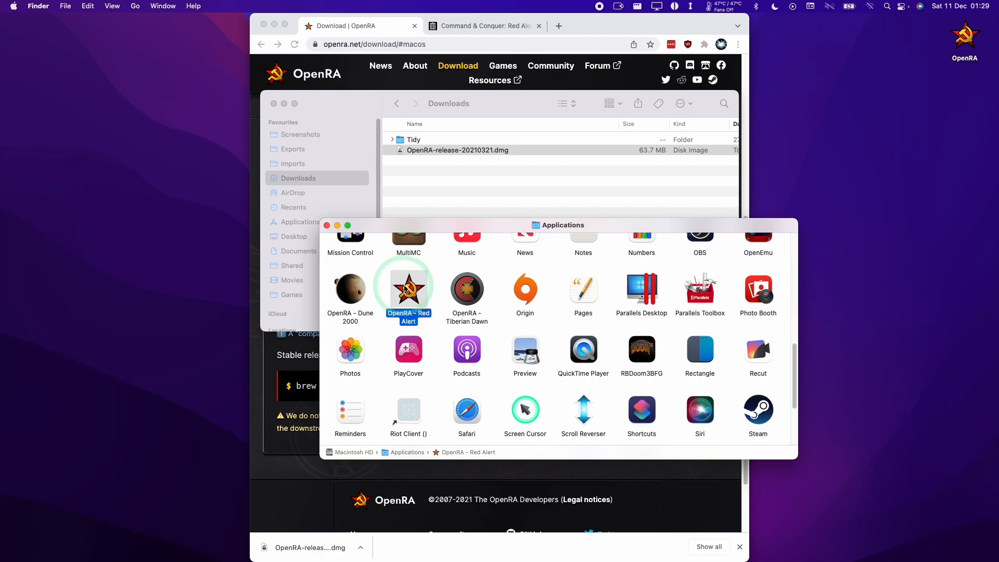
left_click(350, 286)
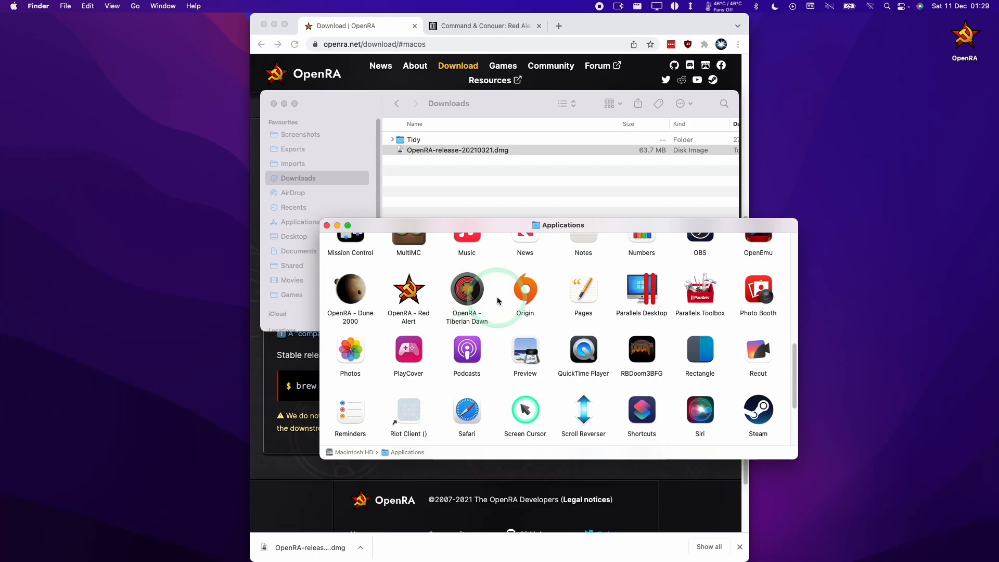
Launch OpenRA - Dune 2000 and allow the downloaded app to open.
left_click(349, 291)
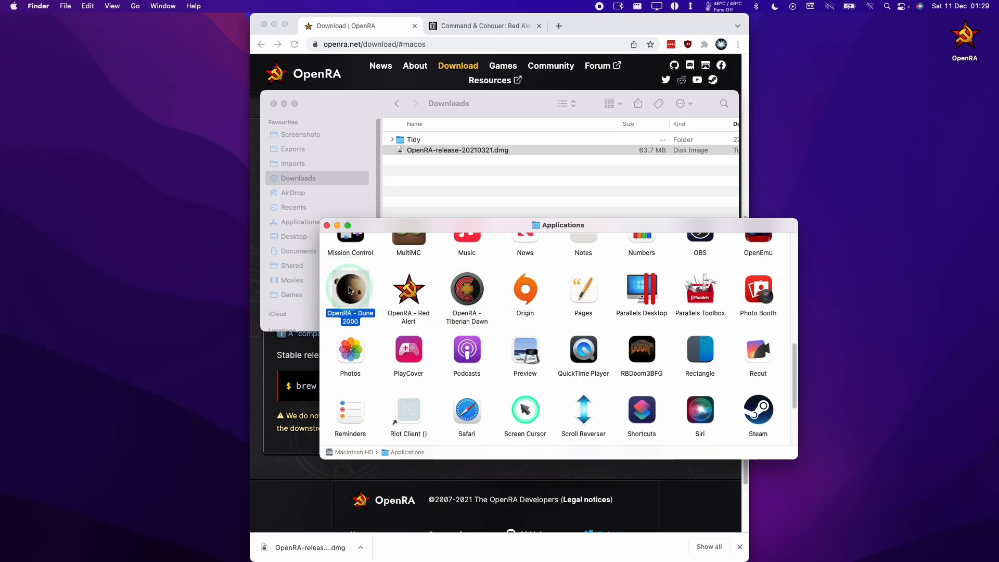
double_click(350, 291)
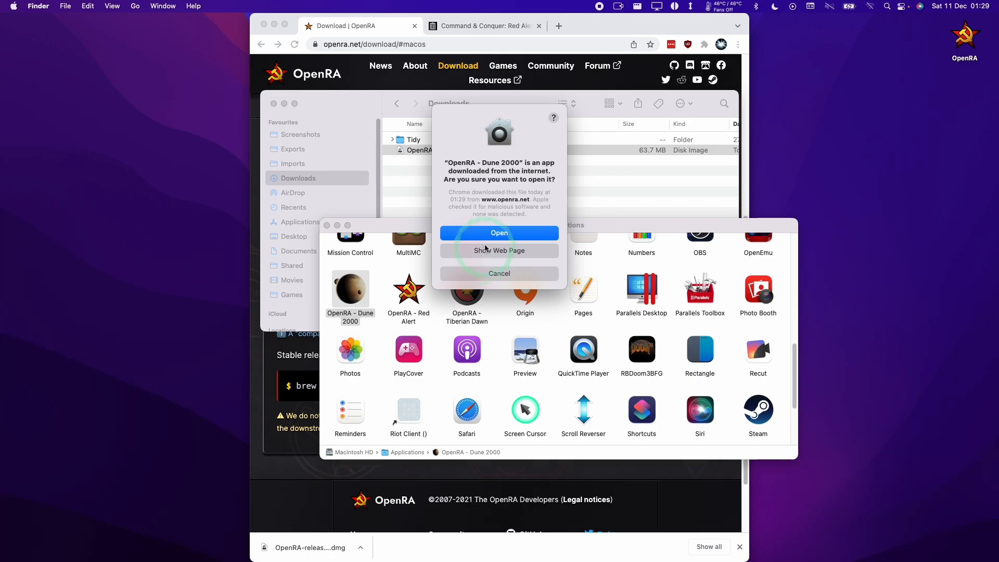
left_click(498, 232)
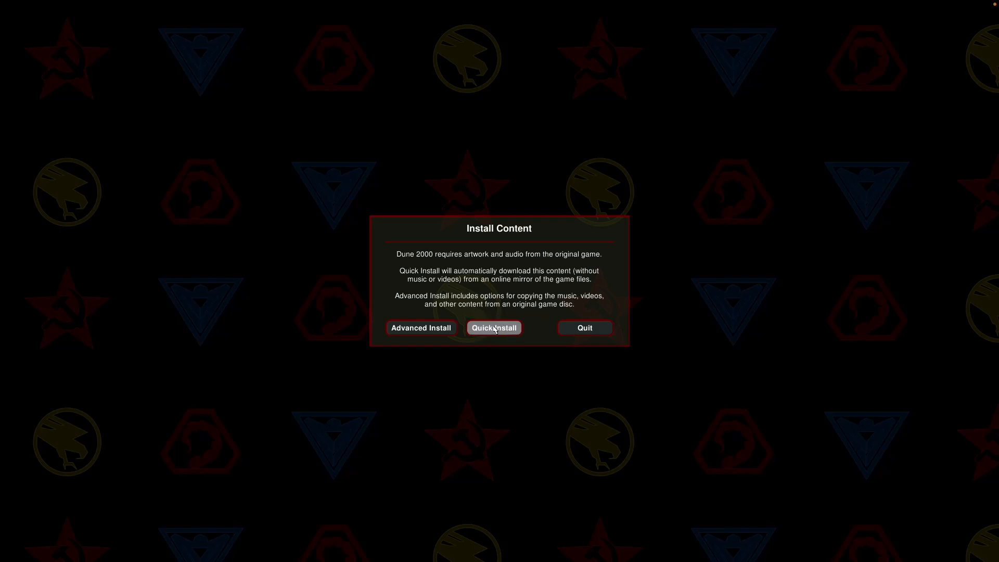
Quick-install the Dune 2000 content and continue past Establishing Battlefield Control.
left_click(493, 327)
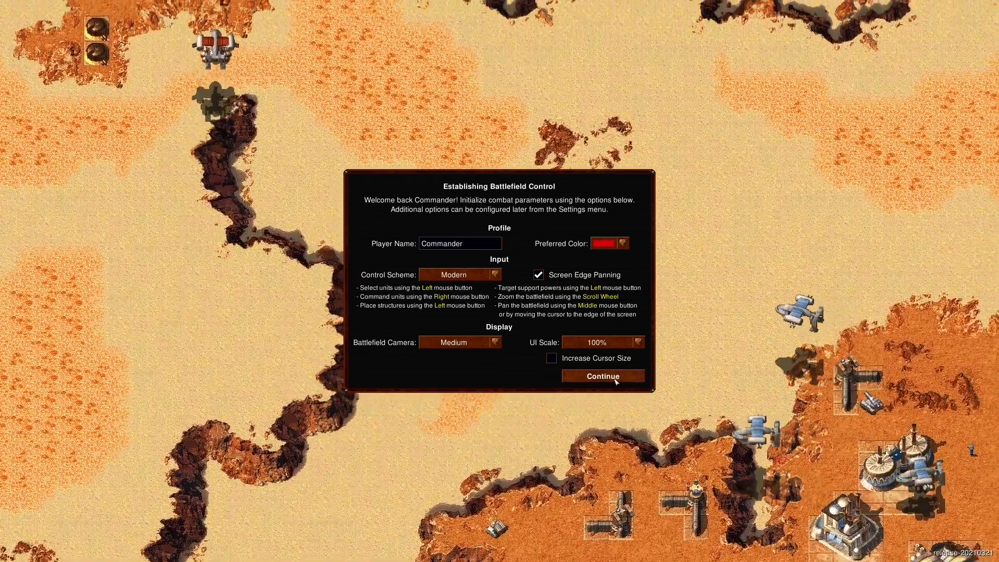
left_click(603, 376)
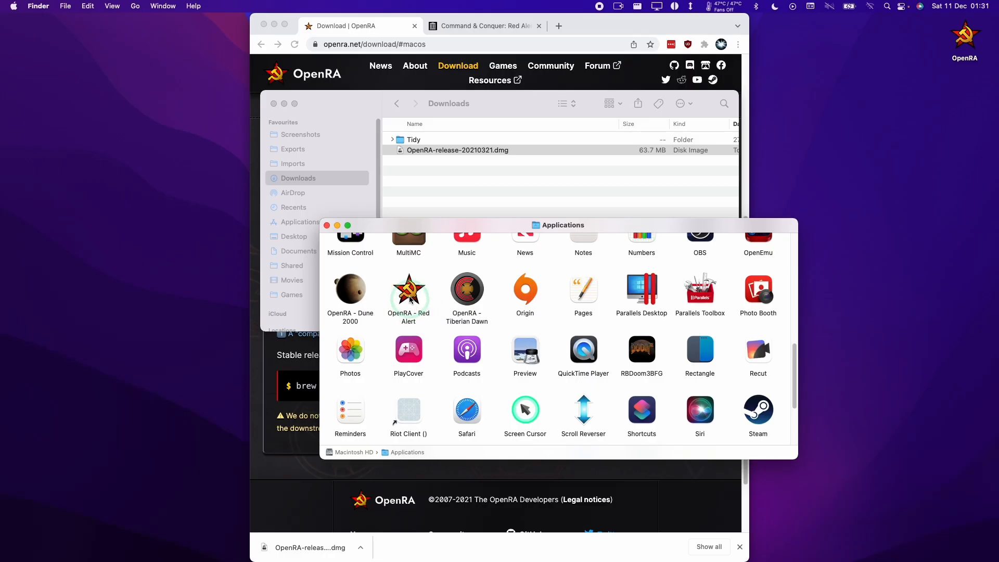
Launch OpenRA - Red Alert from Applications and quick-install its base content.
left_click(408, 291)
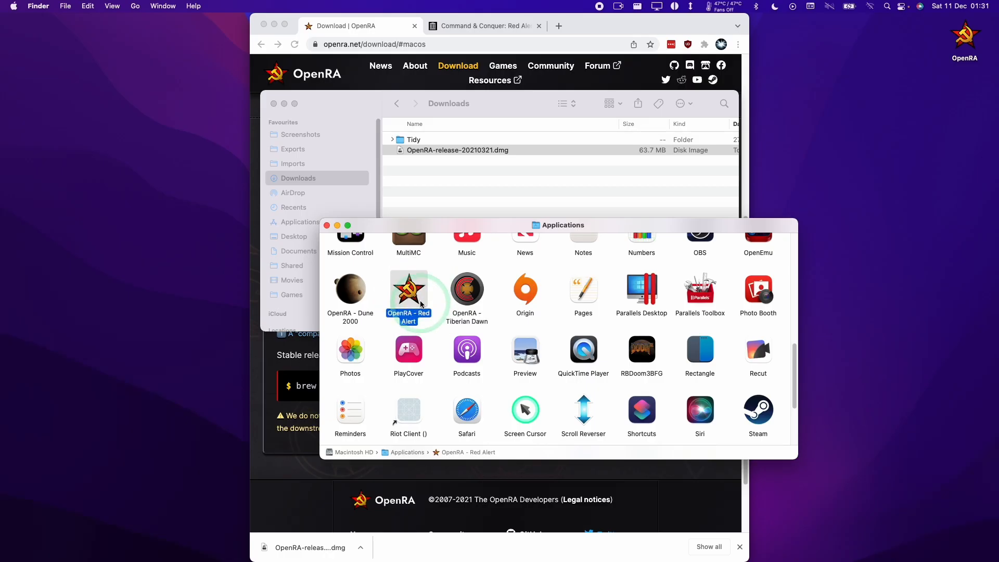
double_click(408, 289)
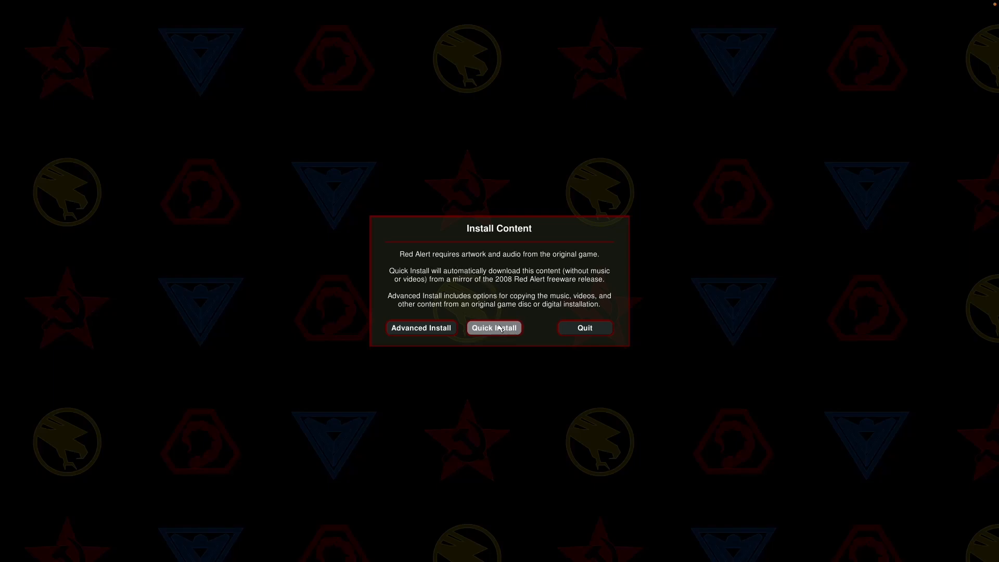
mouse_move(516, 286)
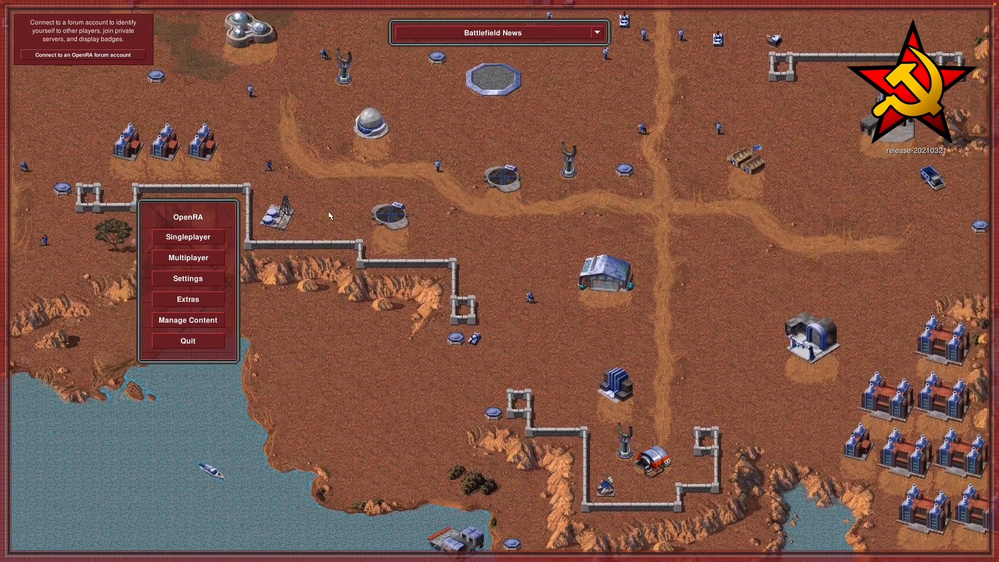
left_click(188, 236)
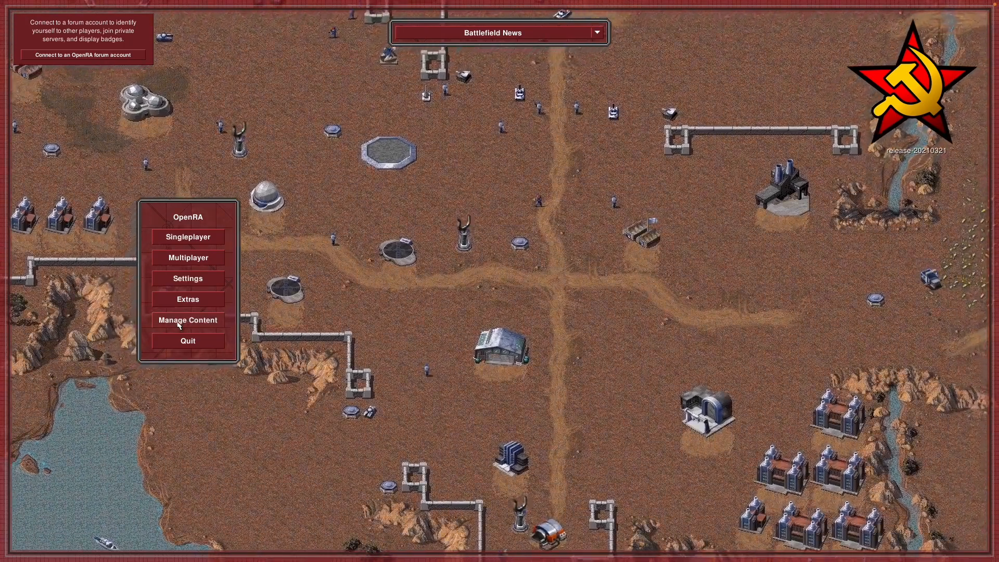
Run Detect Disc or Installation in Manage Content, getting the Game Content Not Found list.
left_click(188, 319)
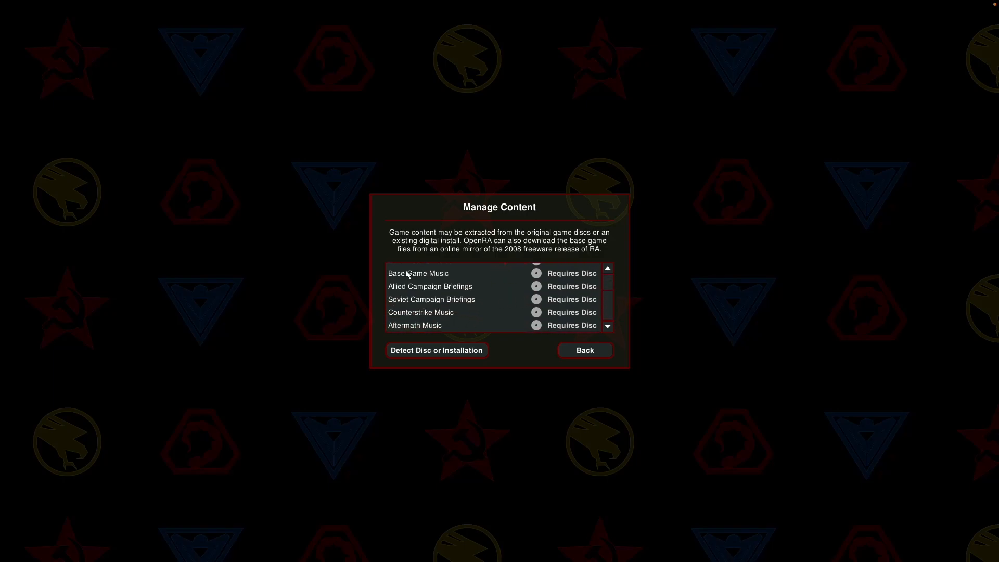
mouse_move(467, 293)
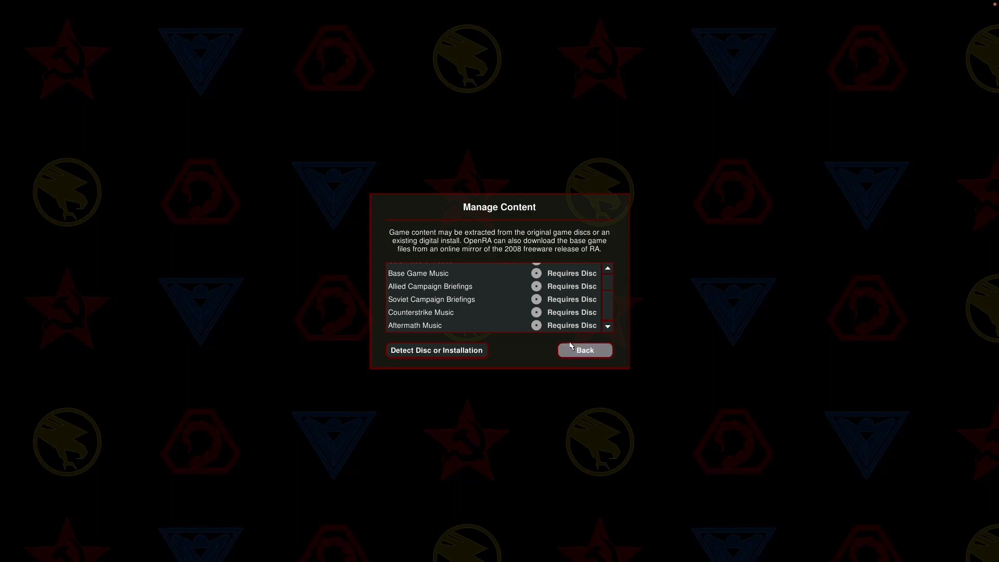
mouse_move(504, 336)
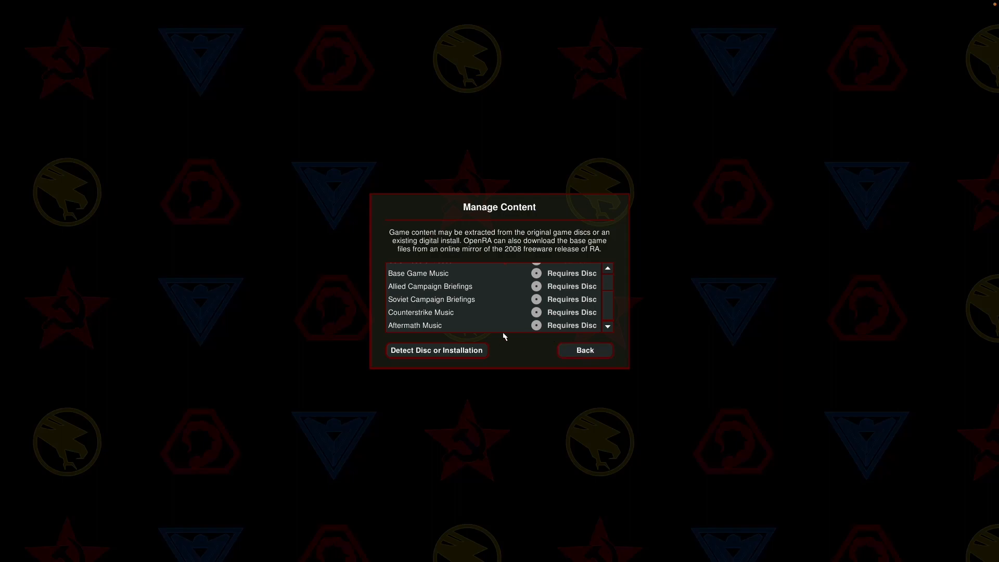
left_click(437, 350)
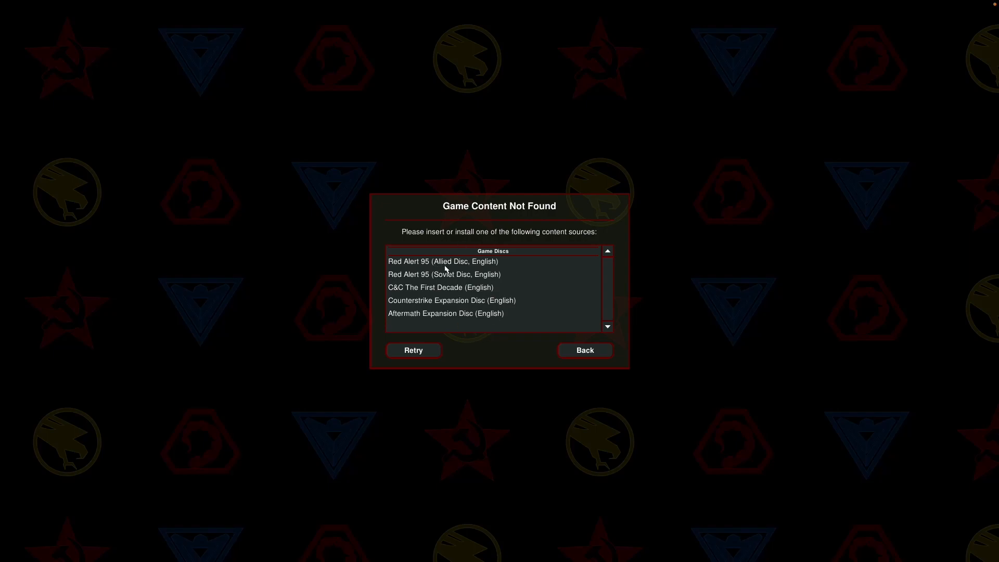
mouse_move(437, 246)
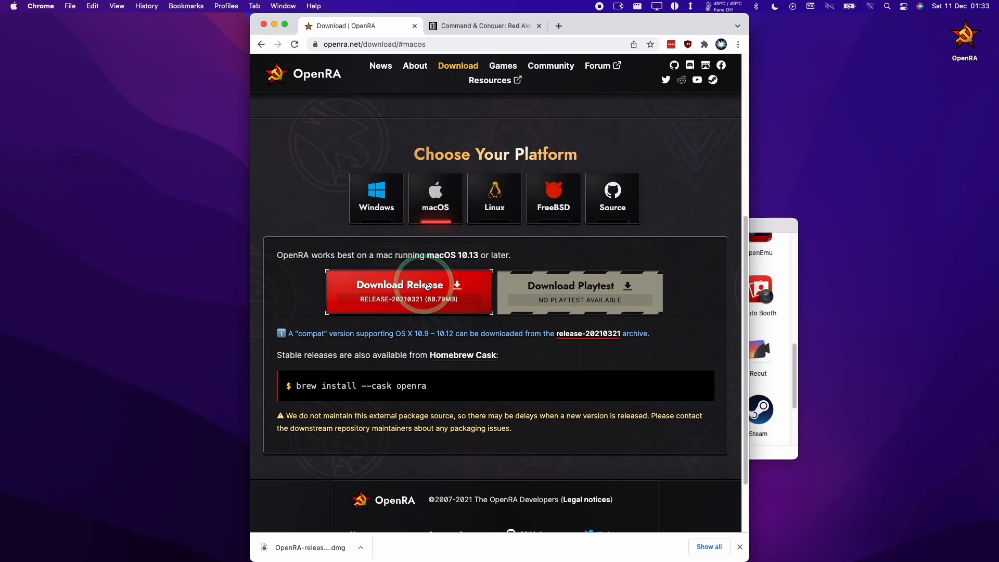
Download the Red Alert ISO IMAGE files from the archive.org Download Options.
left_click(483, 25)
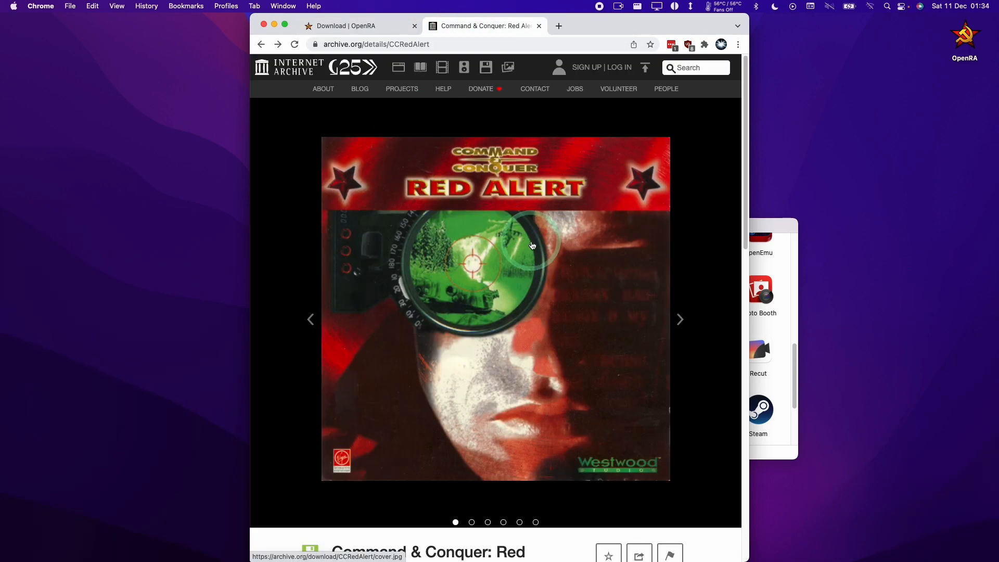
scroll("down", 3)
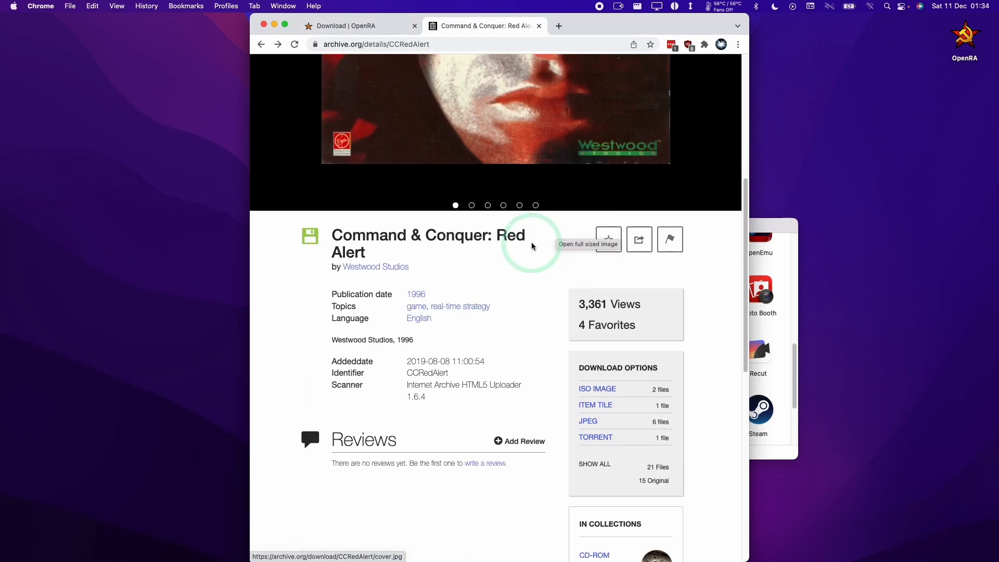
mouse_move(384, 236)
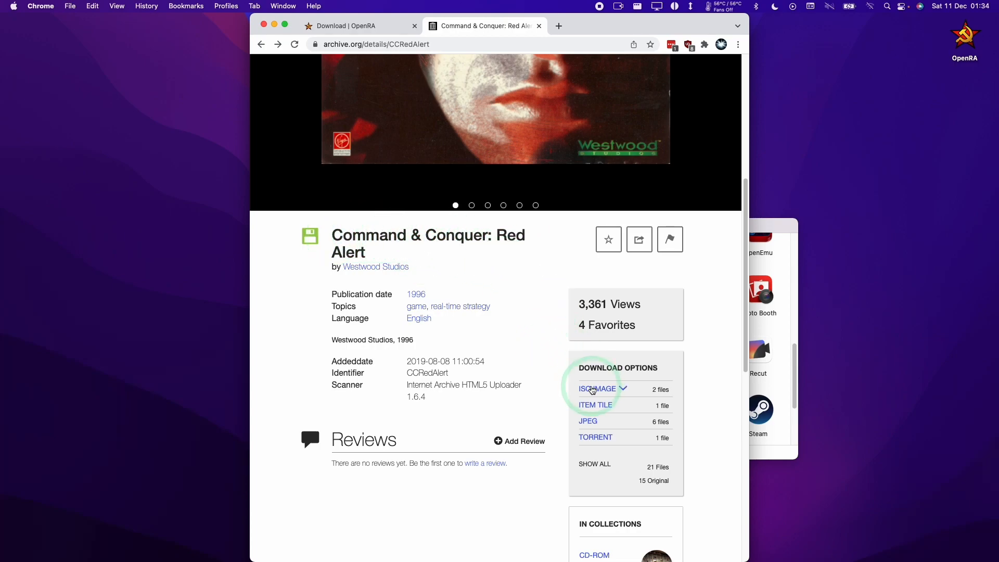
left_click(597, 388)
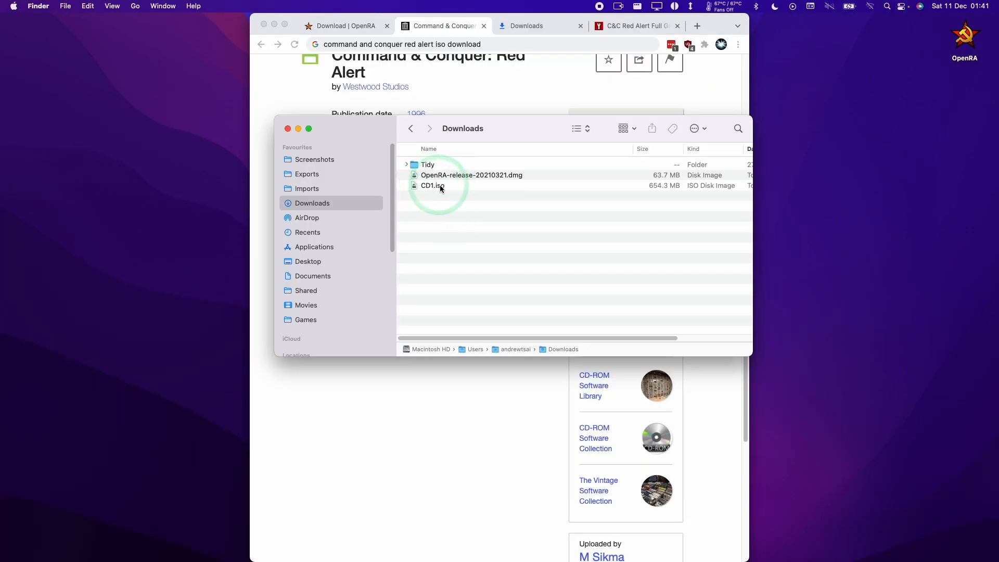
Mount the downloaded CD1.iso disc image from Downloads.
left_click(433, 185)
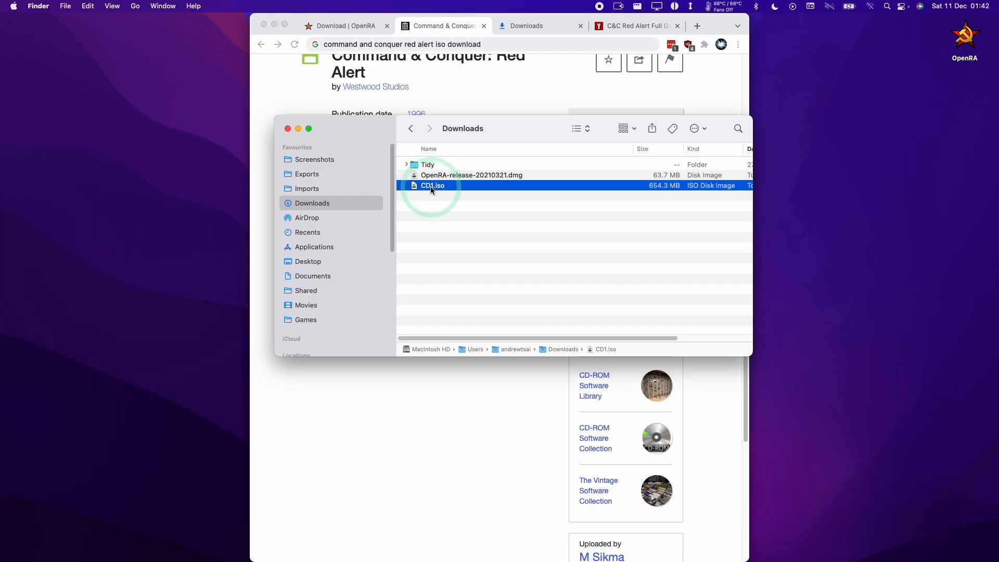
double_click(433, 185)
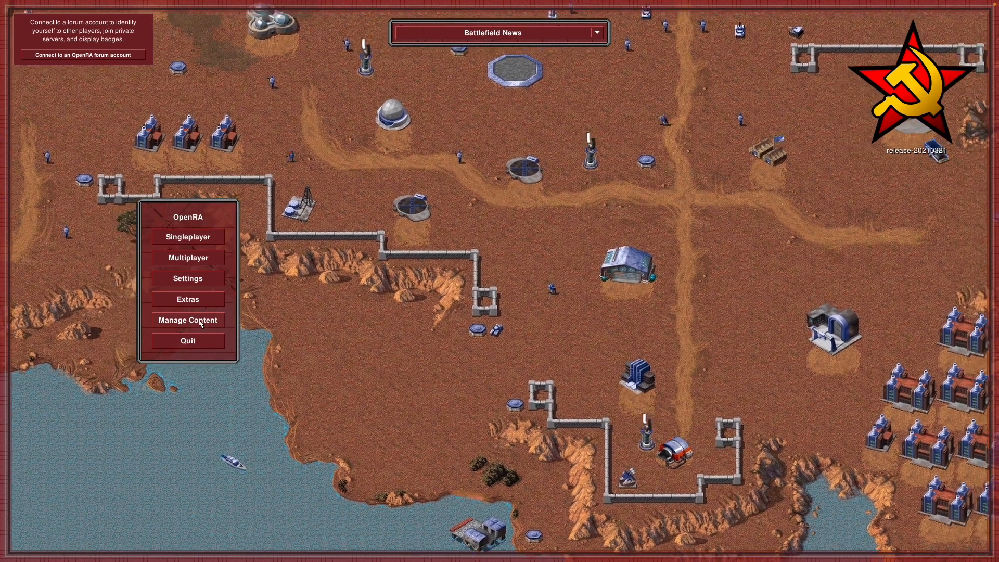
Detect the mounted disc and install the base music and Allied briefings, then return to the menu.
left_click(187, 319)
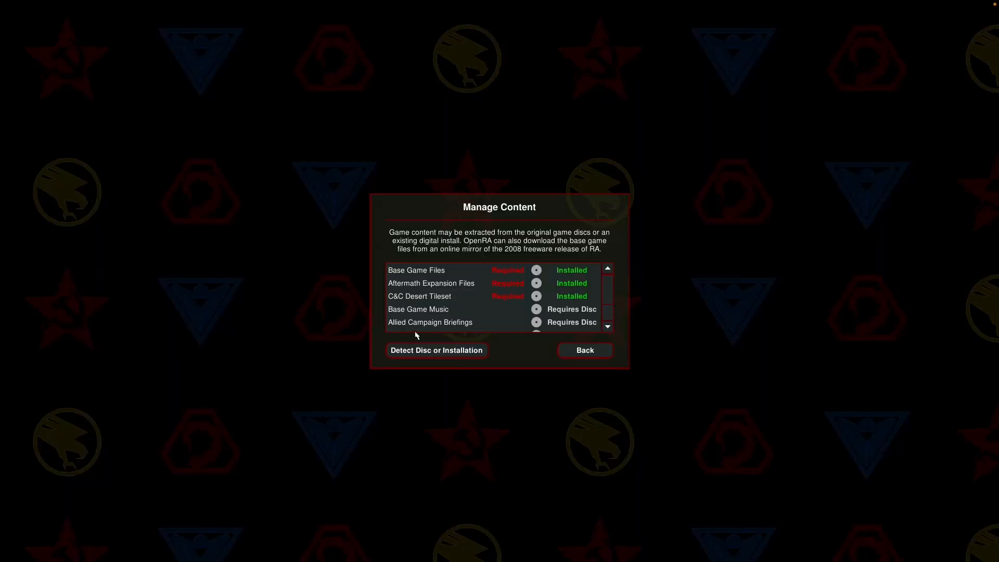
left_click(436, 350)
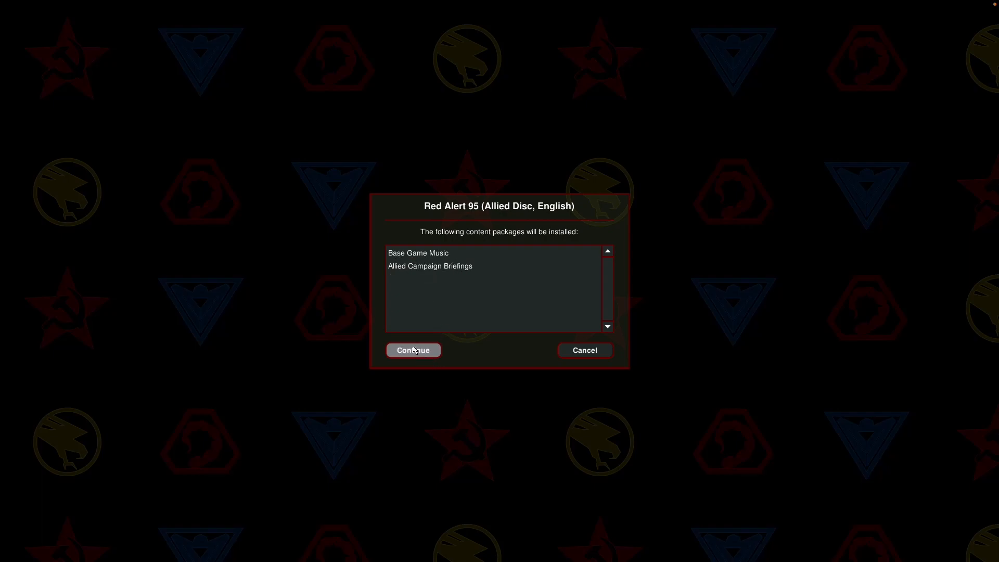
left_click(412, 350)
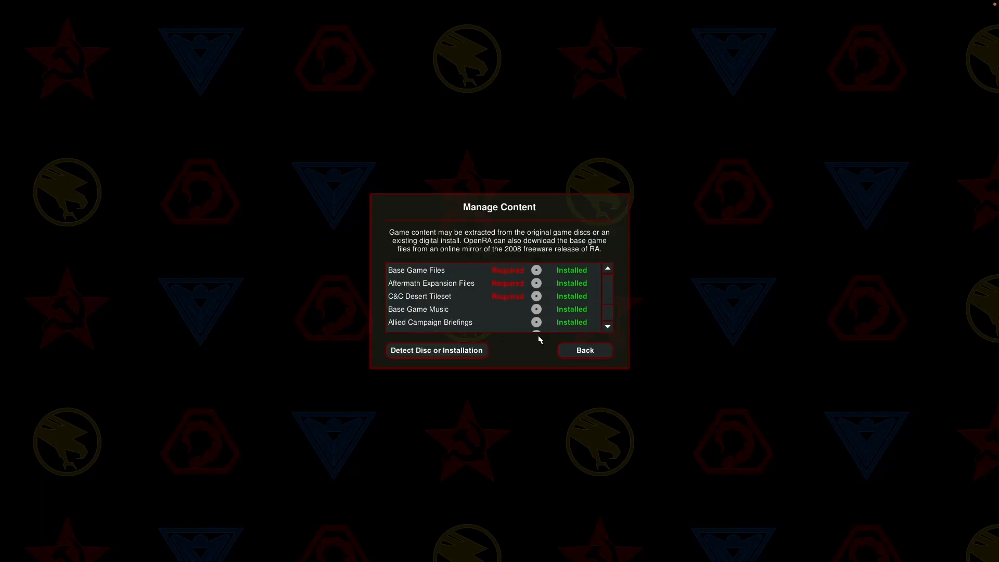
scroll("down", 3)
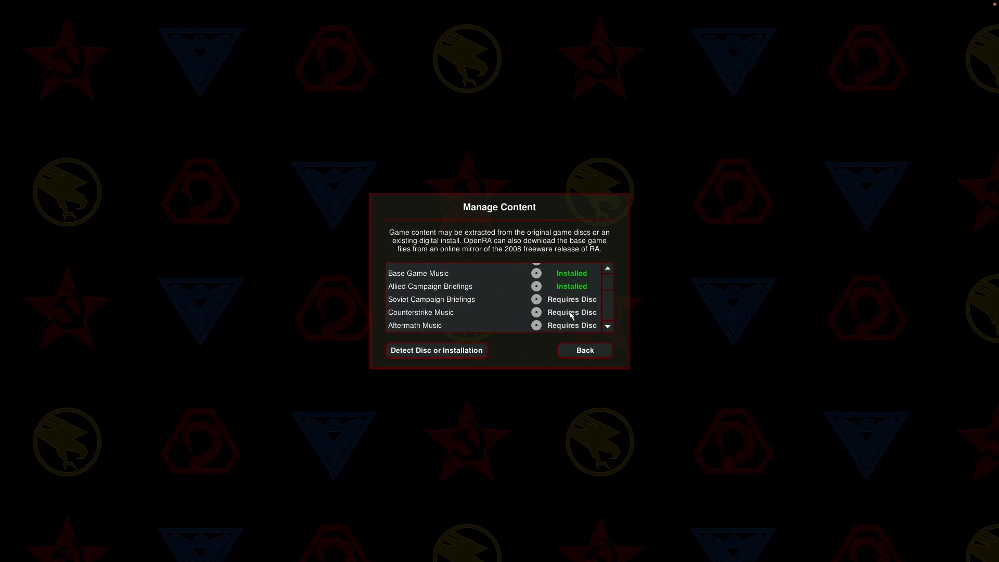
mouse_move(418, 300)
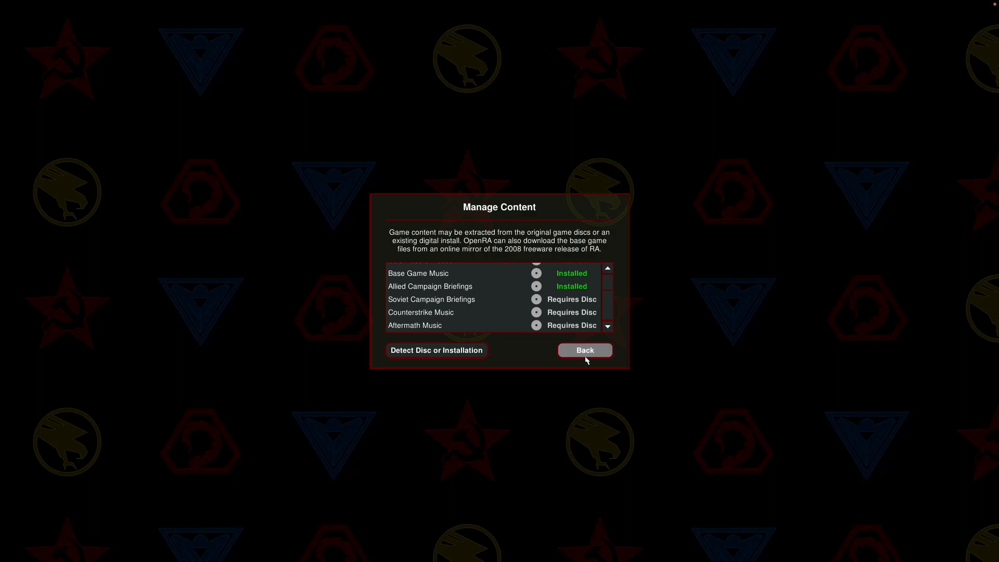
left_click(584, 350)
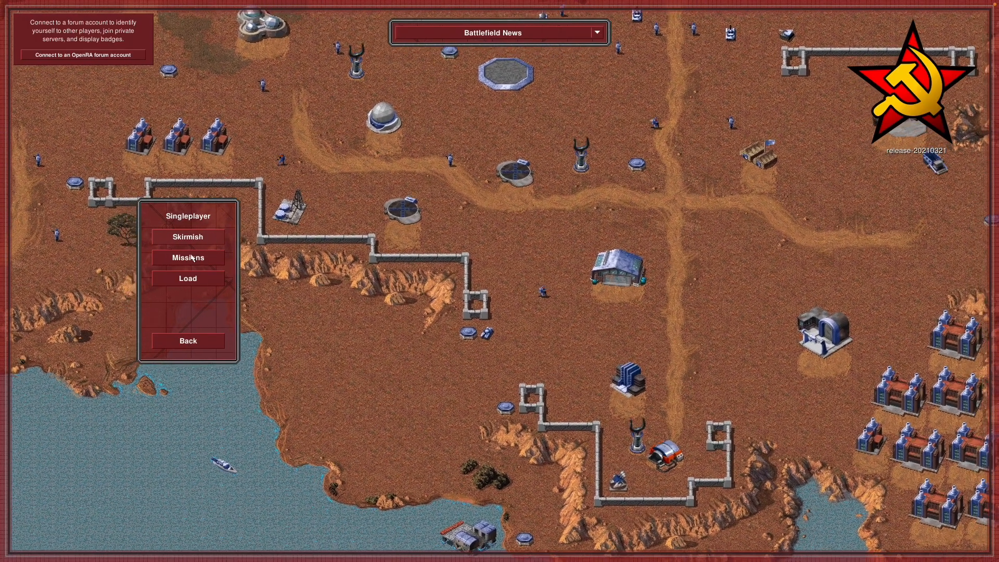
Watch the briefing video for Allied mission 01 from Singleplayer Missions.
left_click(188, 257)
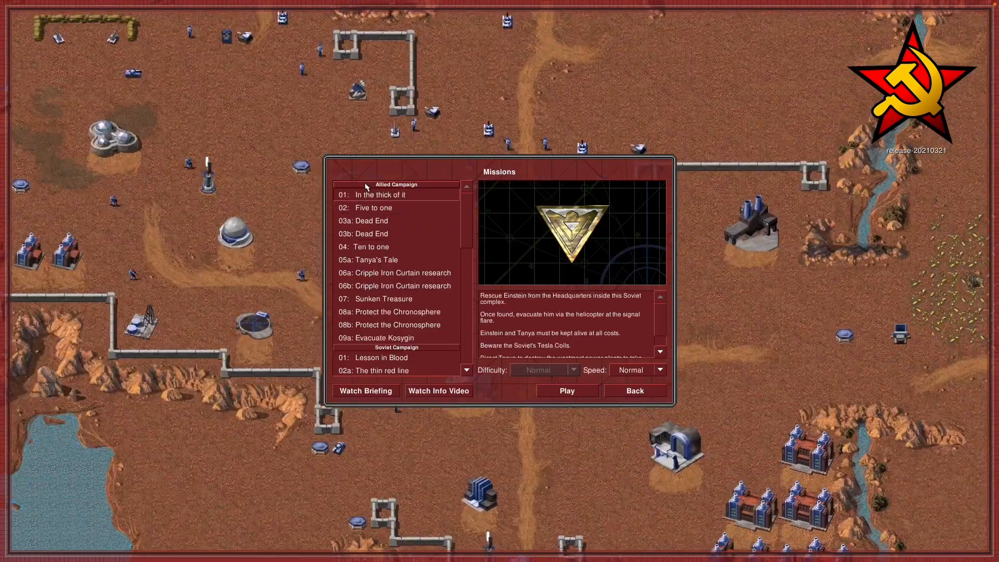
left_click(365, 391)
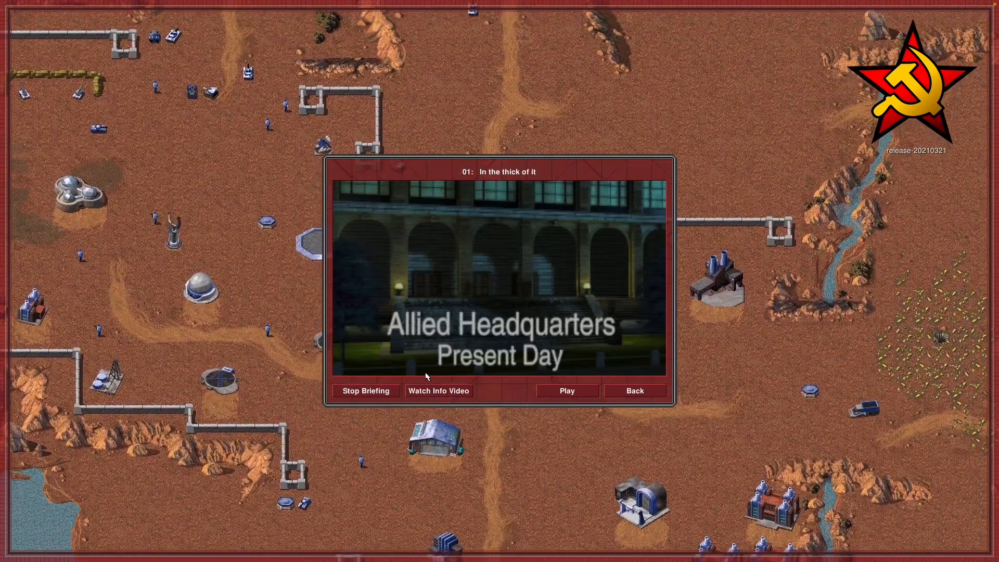